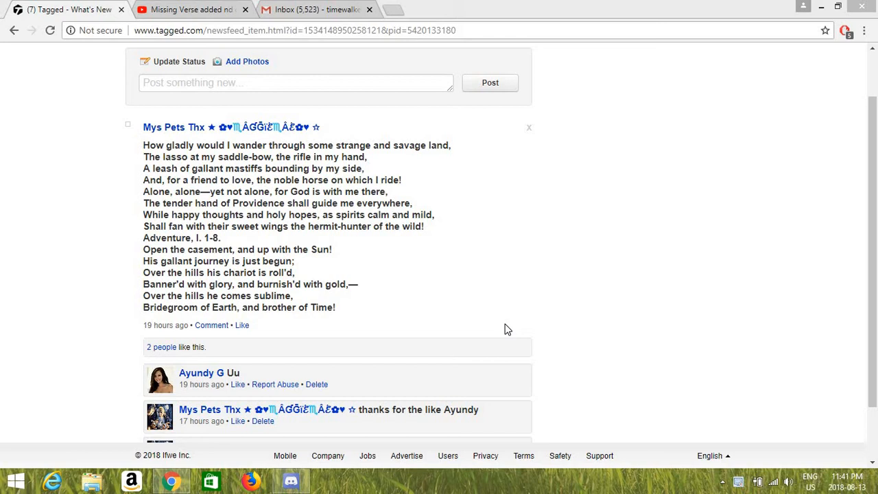
scroll("up", 3)
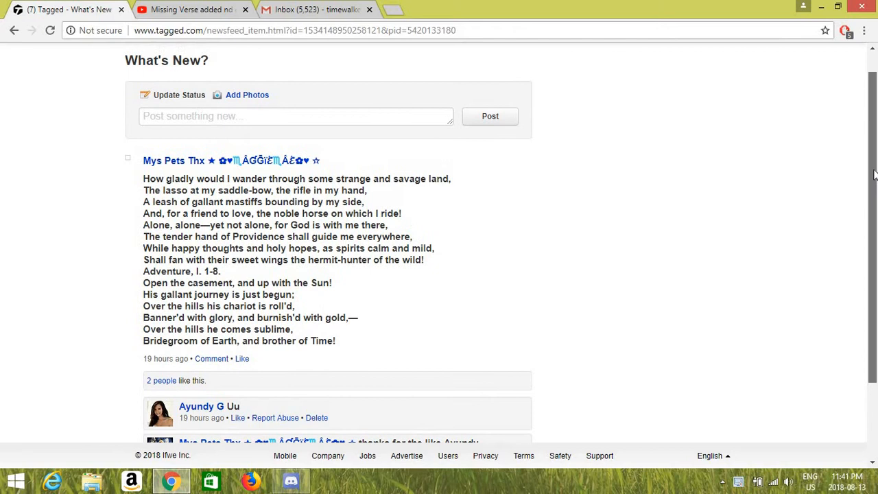
mouse_move(650, 236)
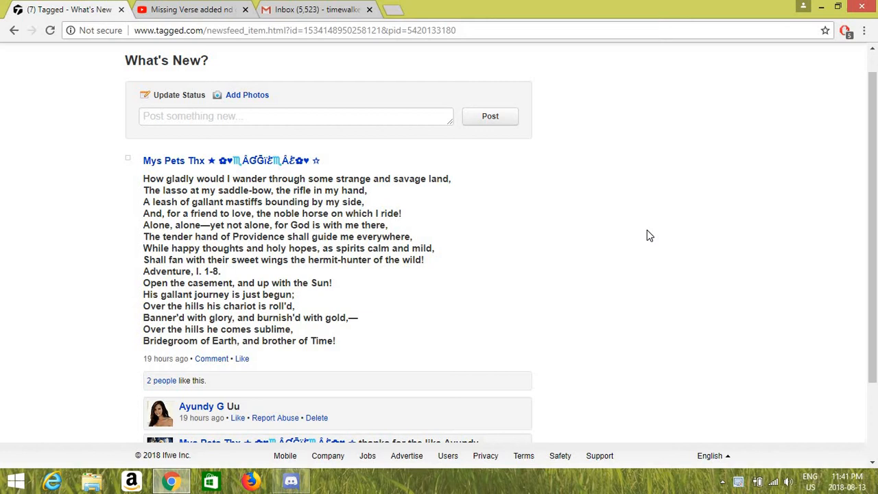